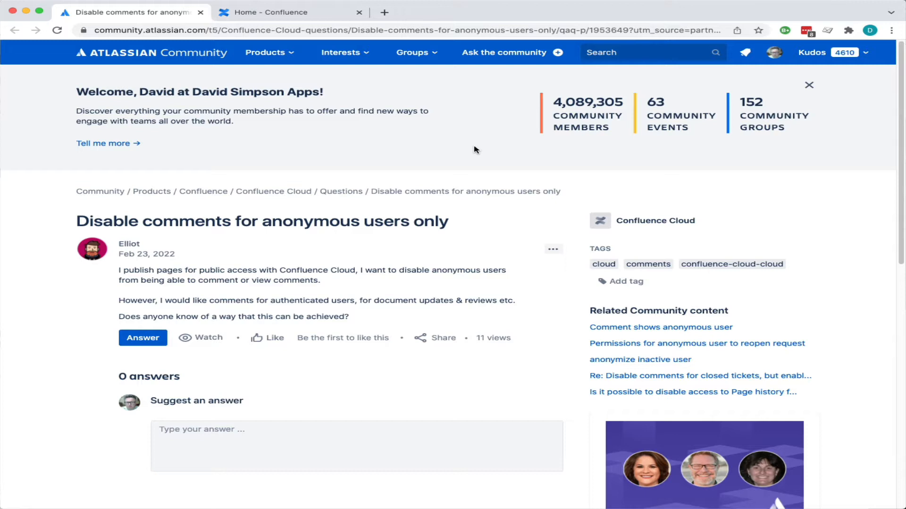
mouse_move(417, 122)
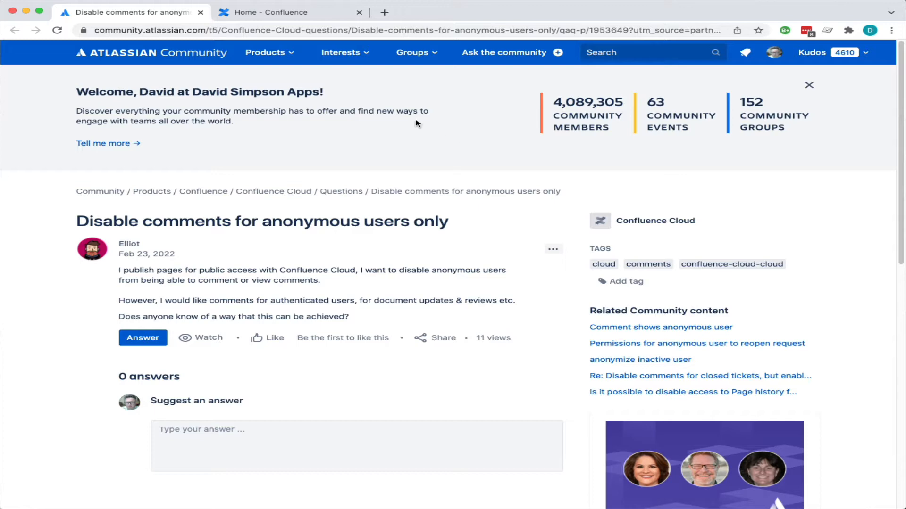
- Switch from the Atlassian Community question to the Confluence home page
click(285, 12)
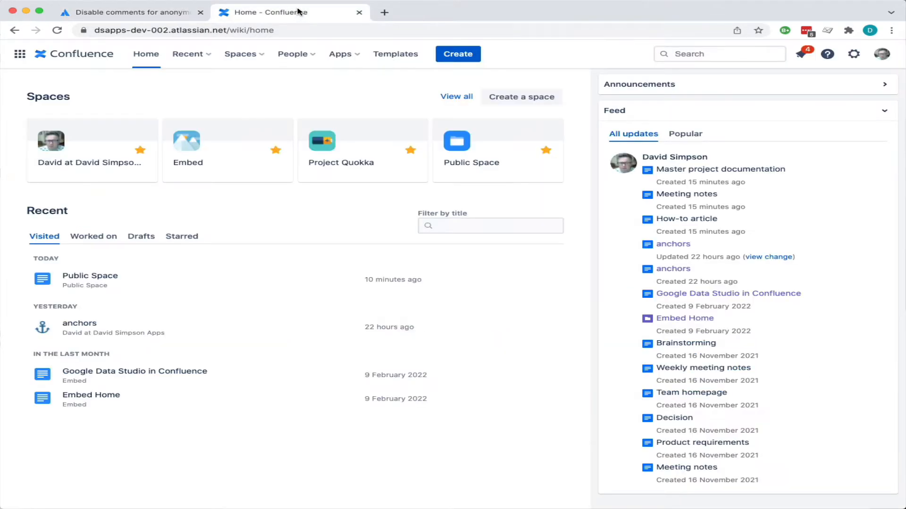
mouse_move(851, 53)
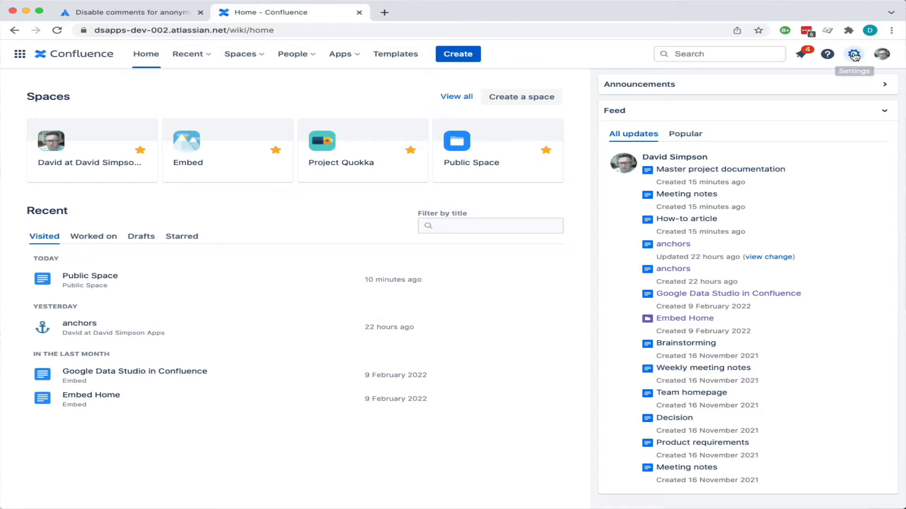
- From site administration, reach Global Permissions and begin editing the Anonymous access settings
click(852, 53)
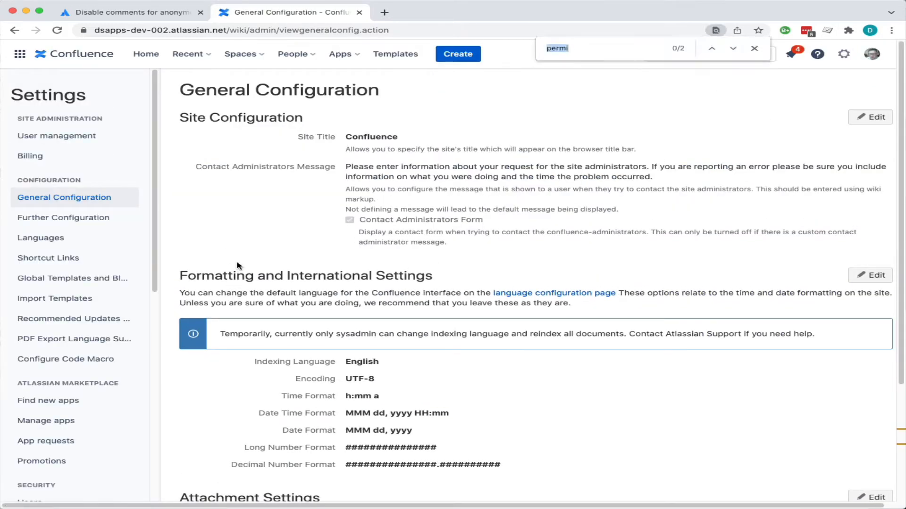
text(global pe)
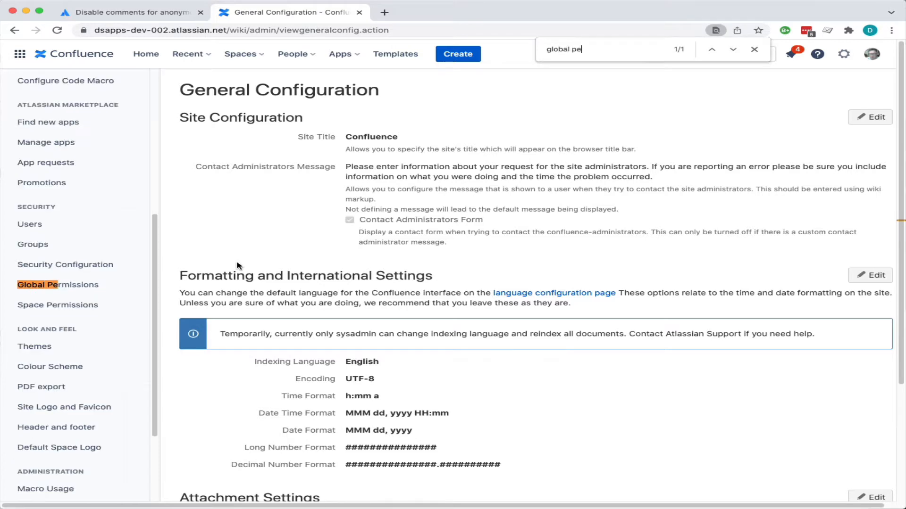
click(56, 285)
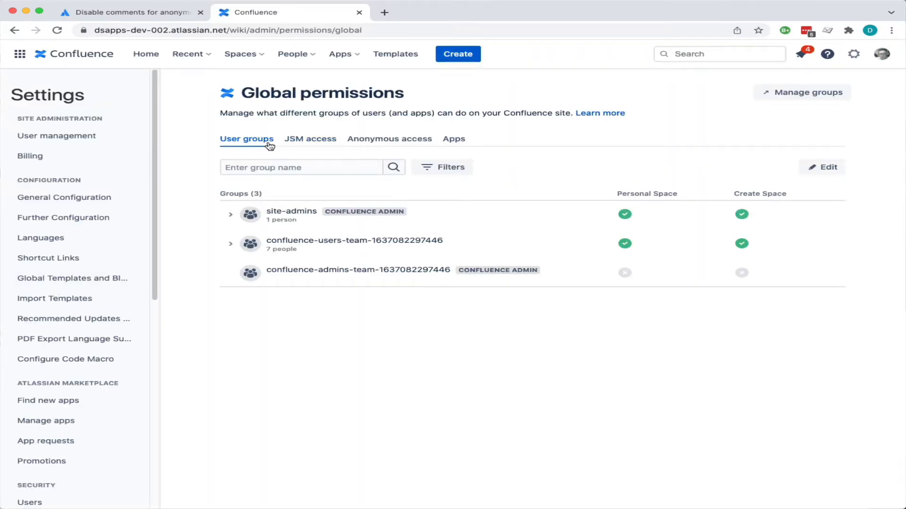
click(389, 139)
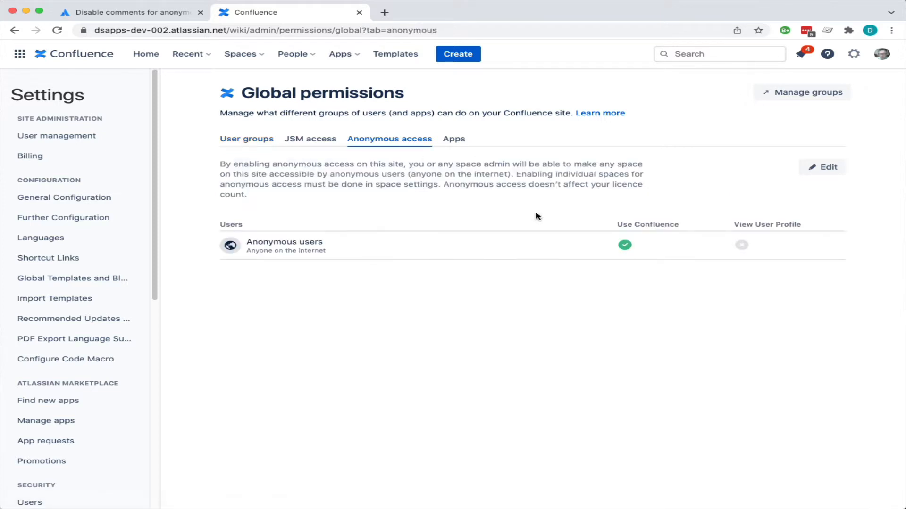
mouse_move(822, 175)
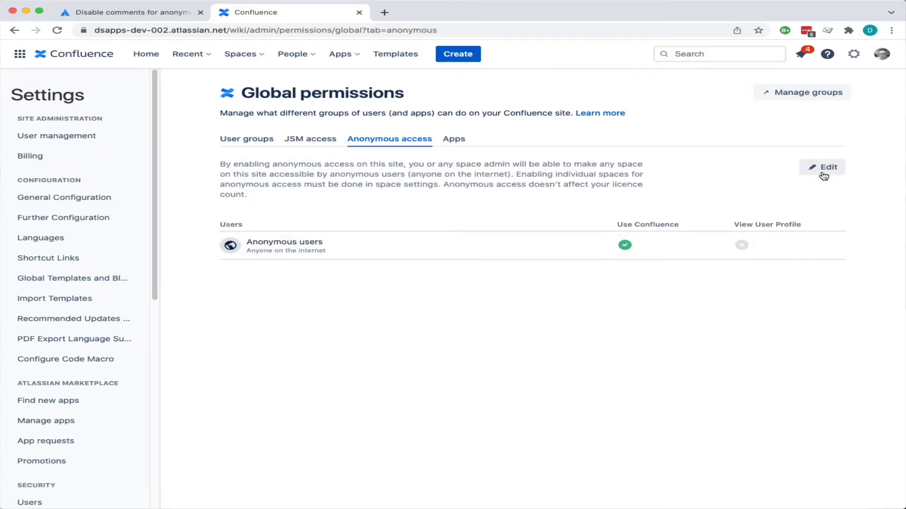
click(821, 168)
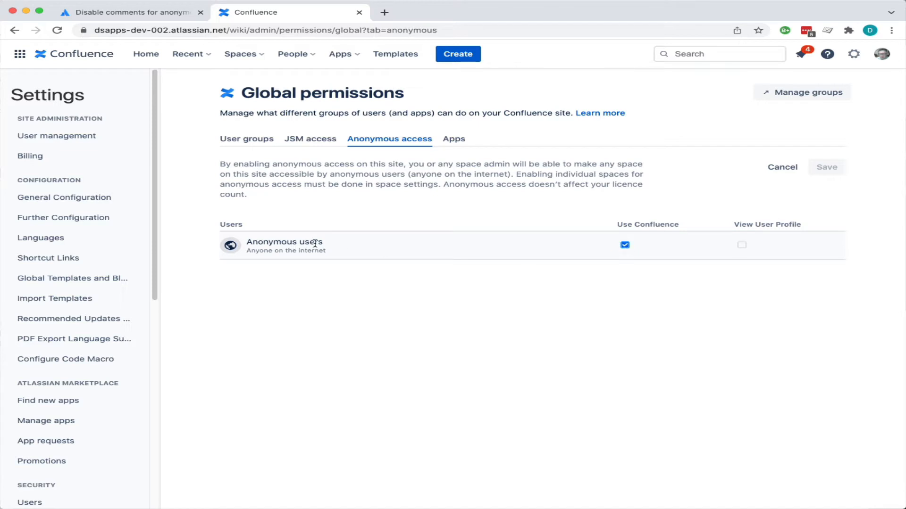
mouse_move(447, 257)
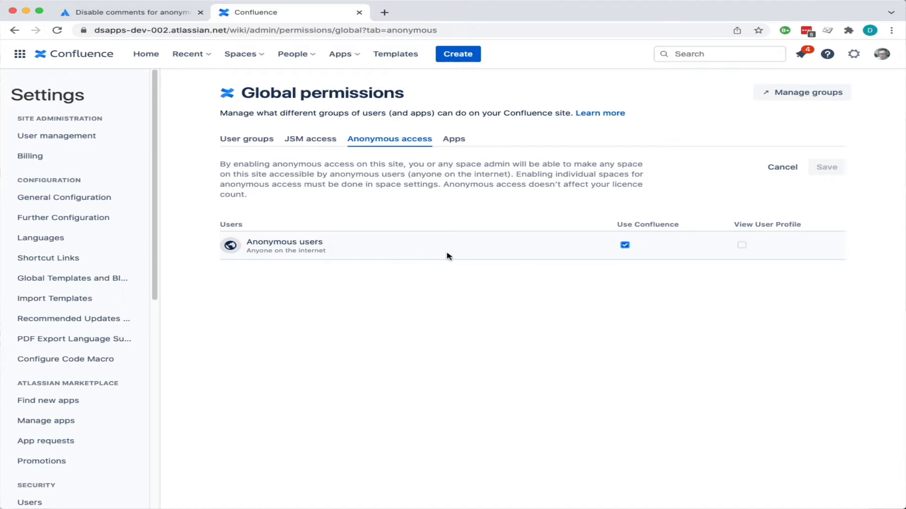
mouse_move(480, 295)
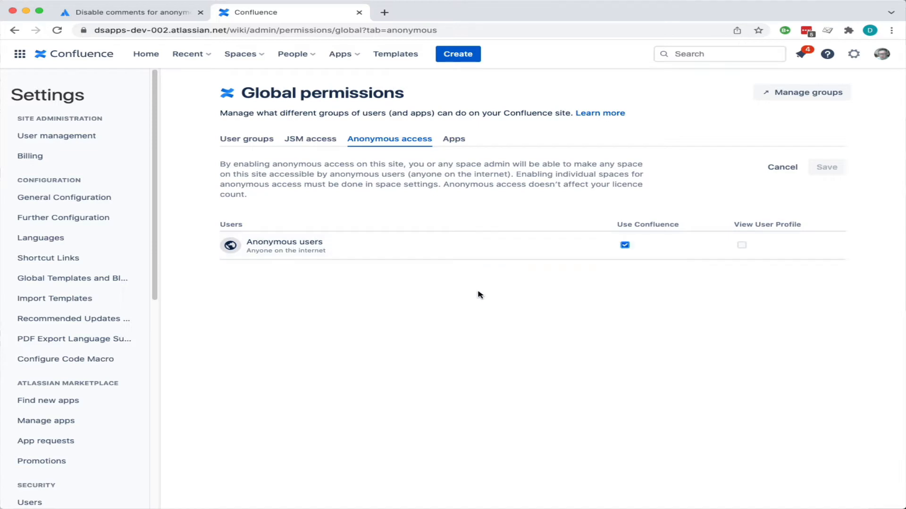
scroll(down, 3)
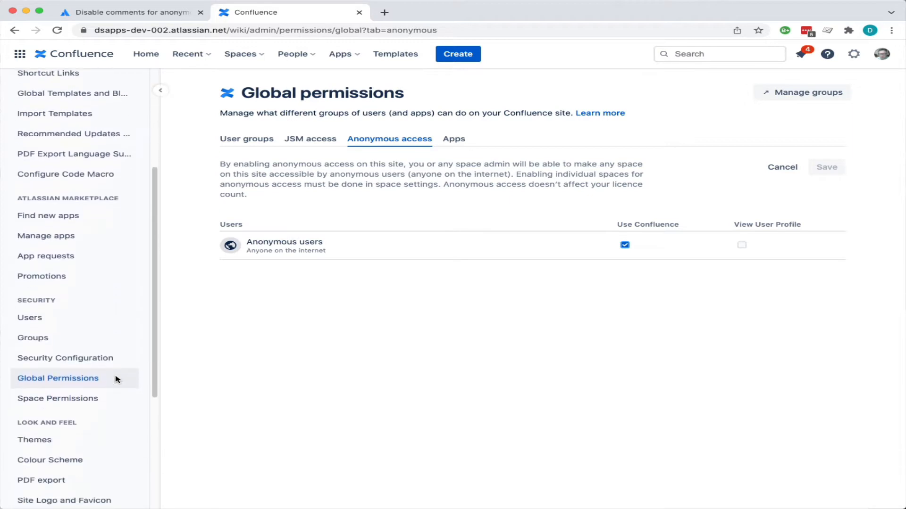
- Review the default Space Permissions in edit mode and cancel, leaving them unchanged
click(58, 398)
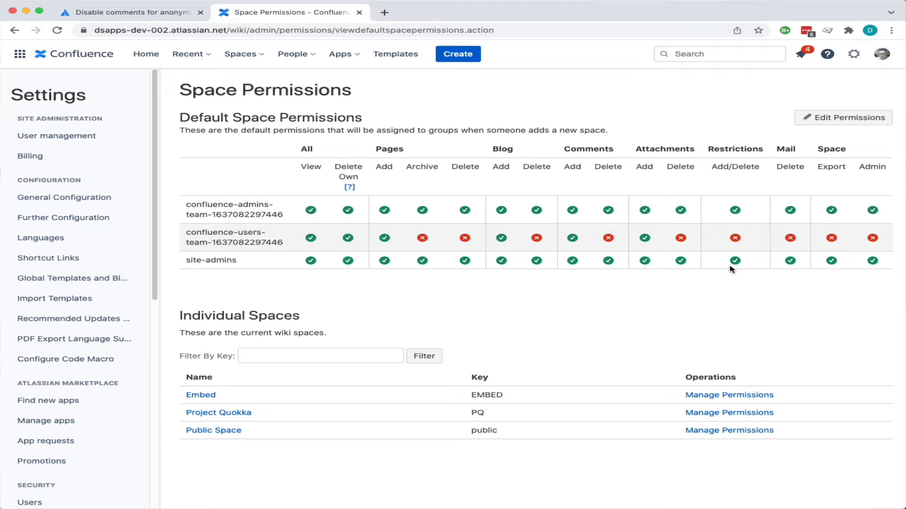
mouse_move(852, 120)
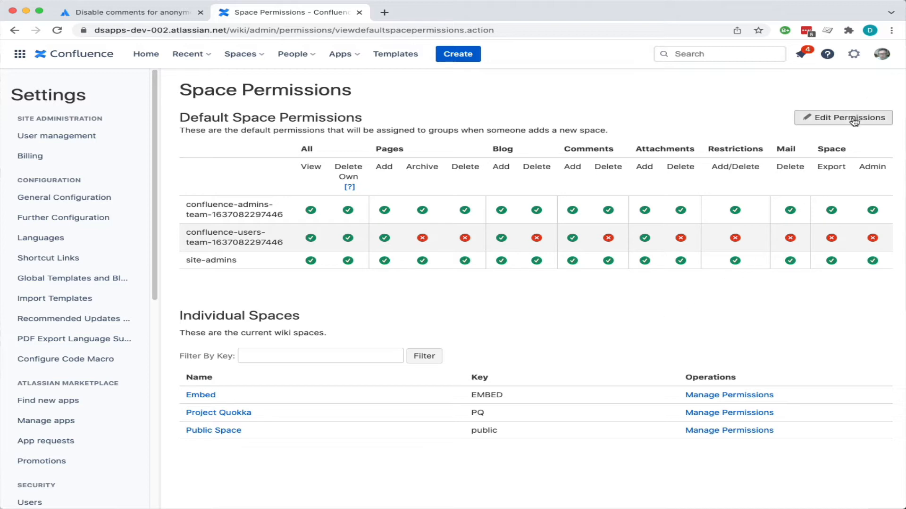
click(849, 117)
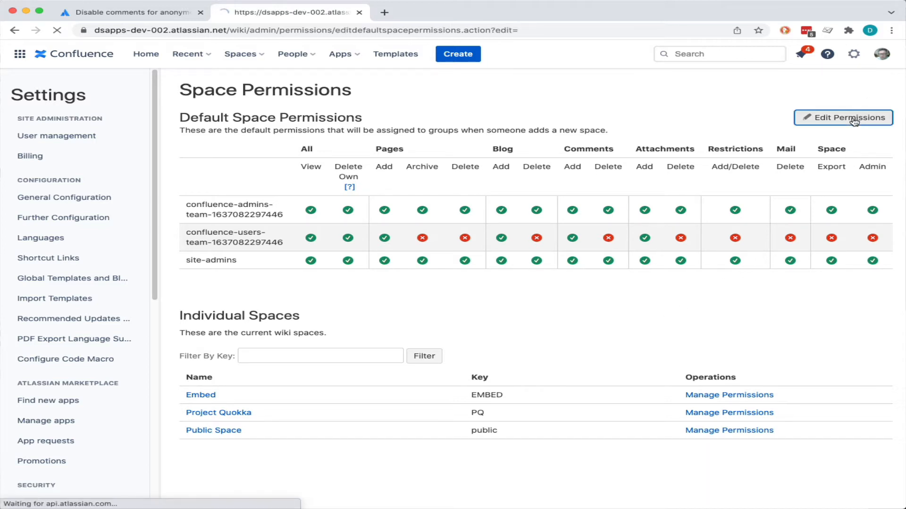
click(843, 117)
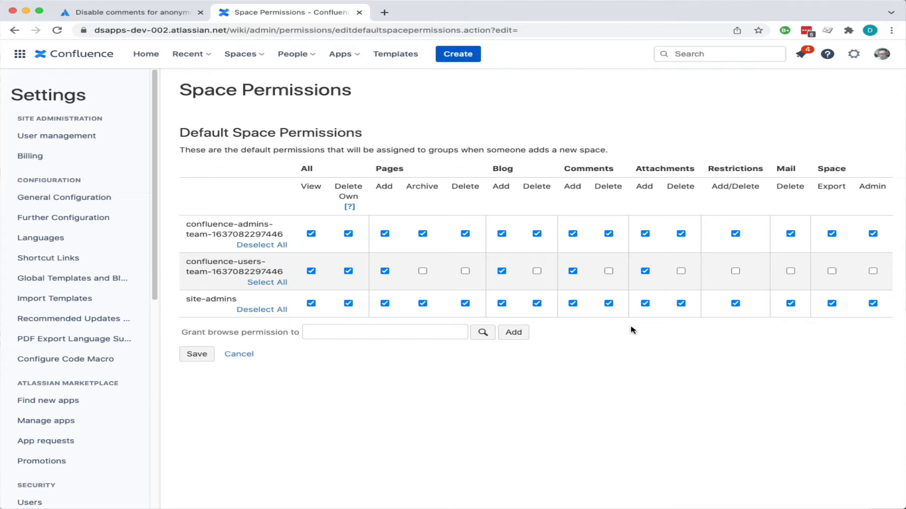
mouse_move(279, 350)
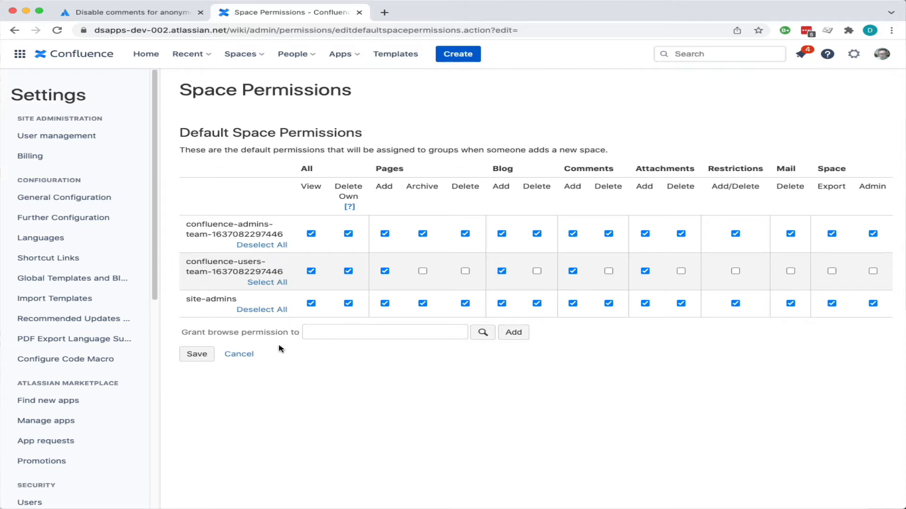
click(197, 353)
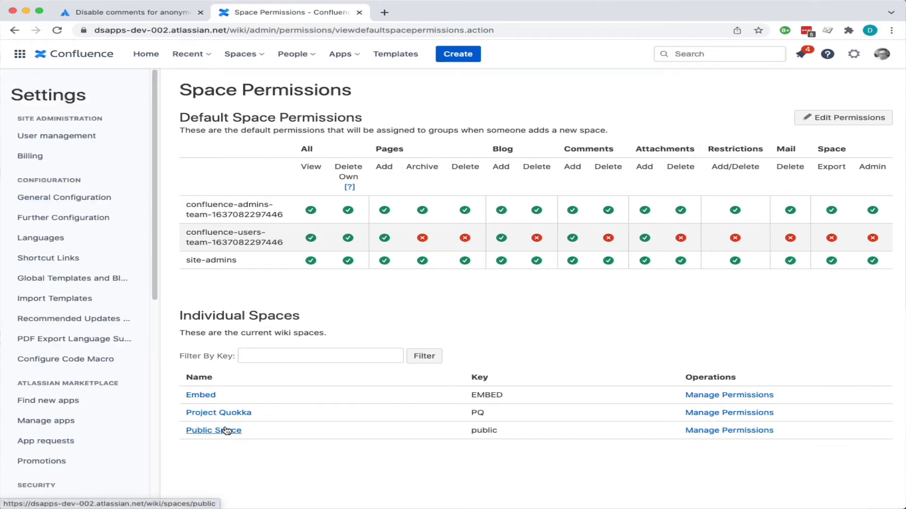
- Enter Public Space from the individual spaces list and go to its space settings
click(214, 430)
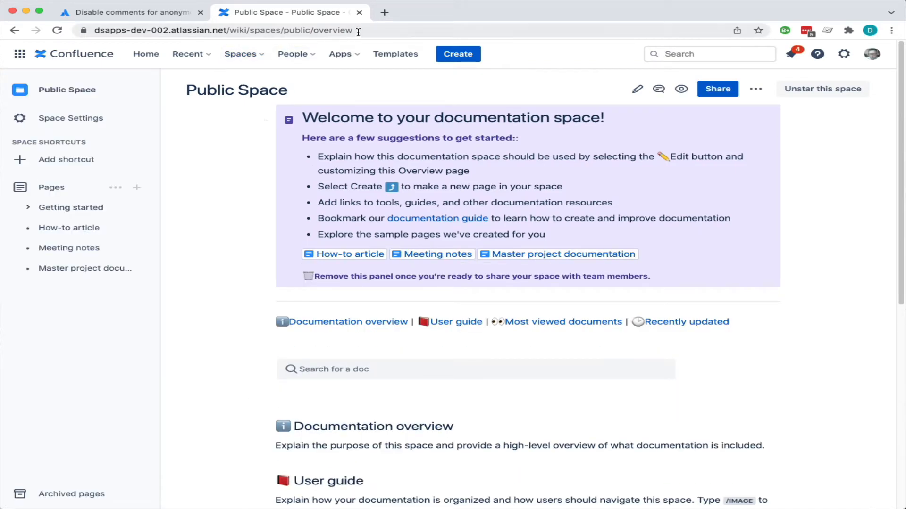
scroll(down, 3)
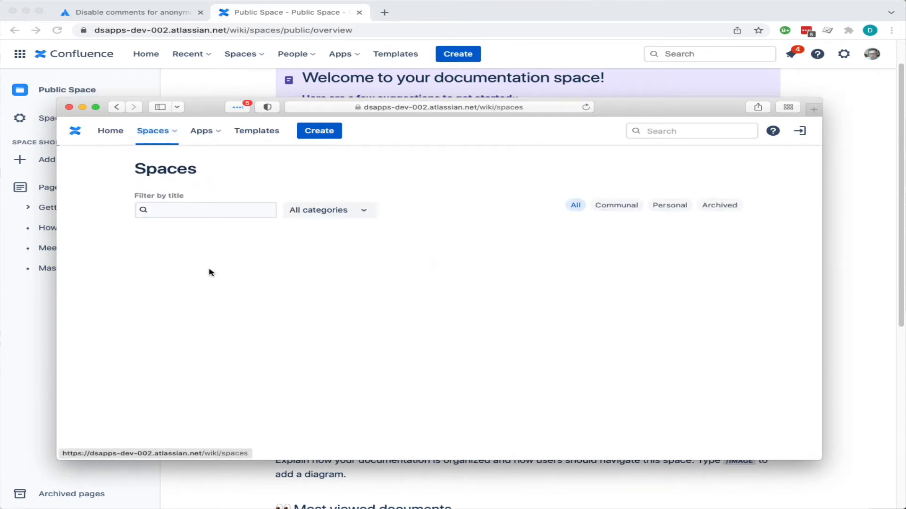
click(68, 107)
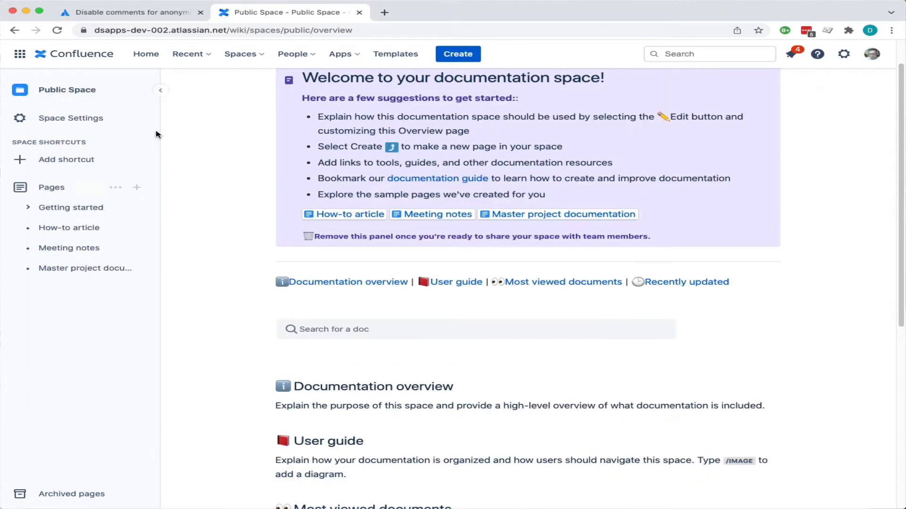
click(70, 118)
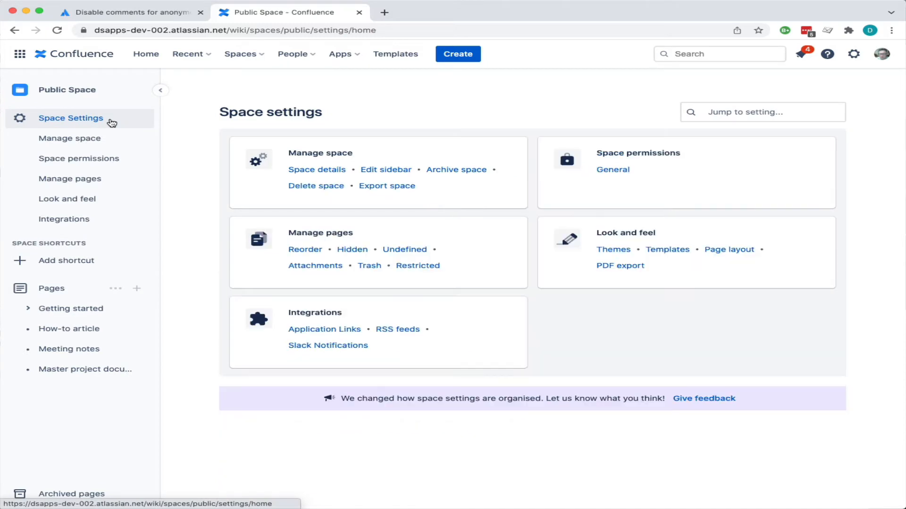
- Grant anonymous users every permission on Public Space via Select All and save
click(613, 169)
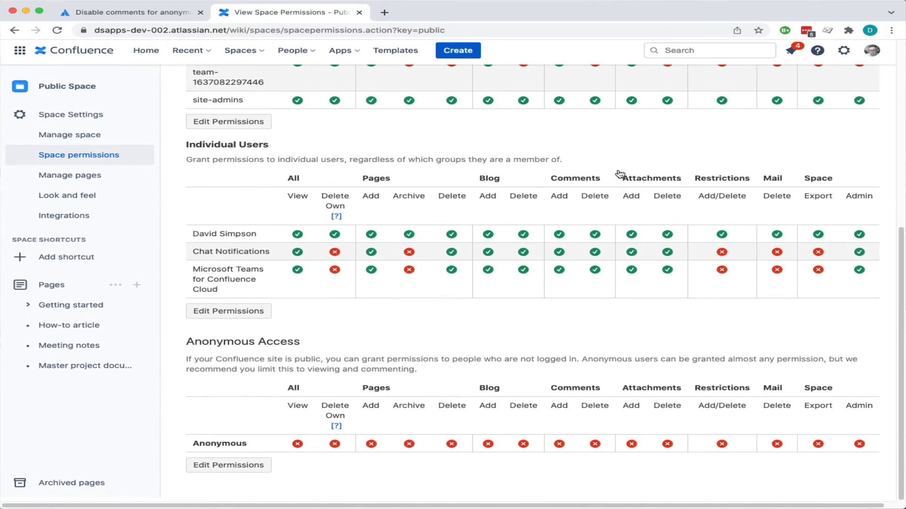
click(228, 469)
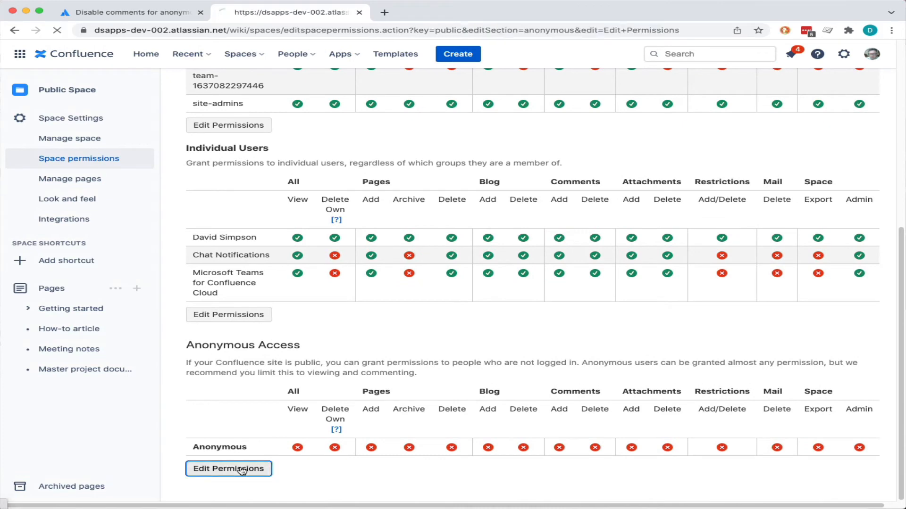
click(228, 469)
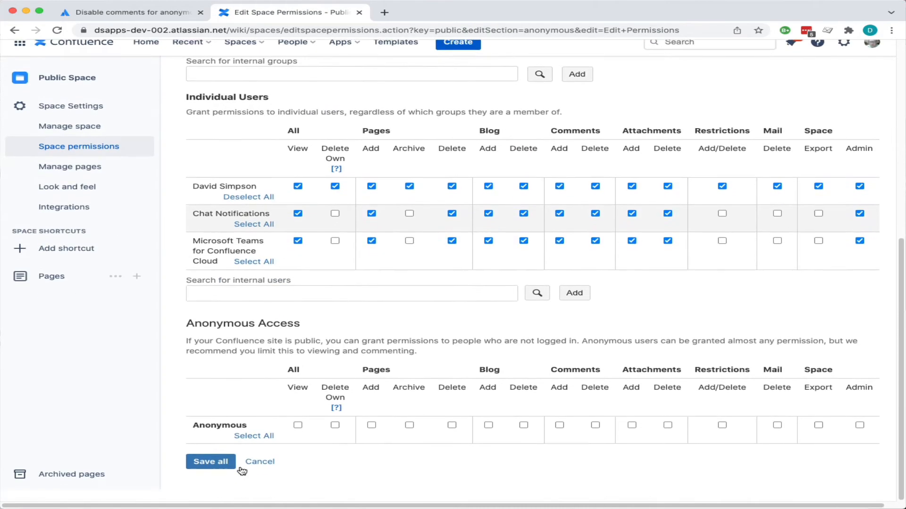
click(254, 436)
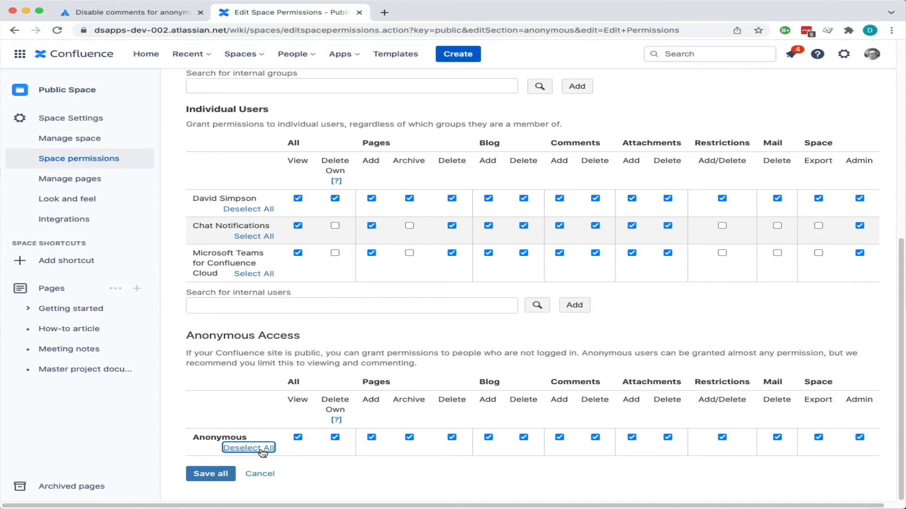
click(211, 473)
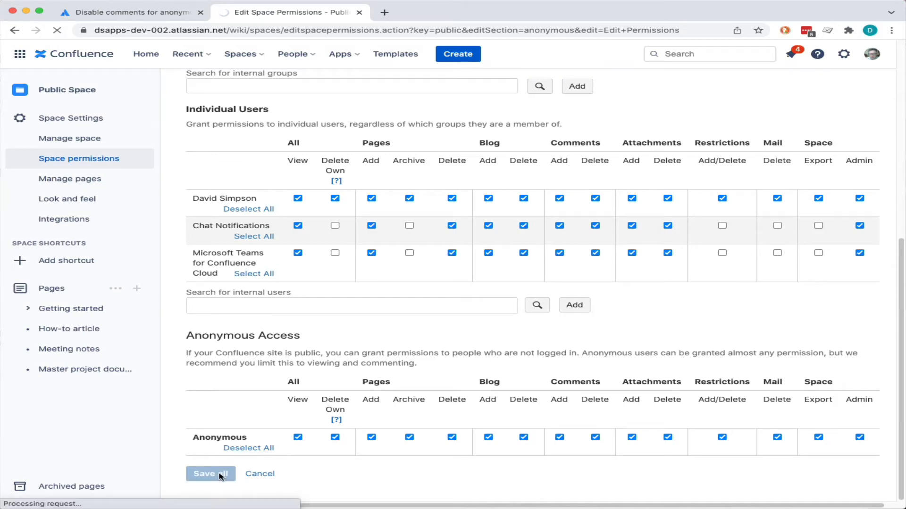
click(210, 473)
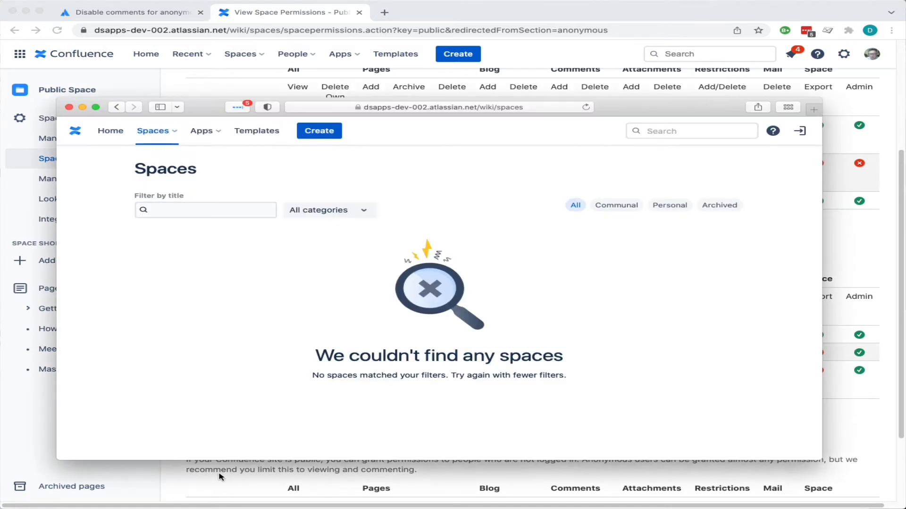
mouse_move(305, 397)
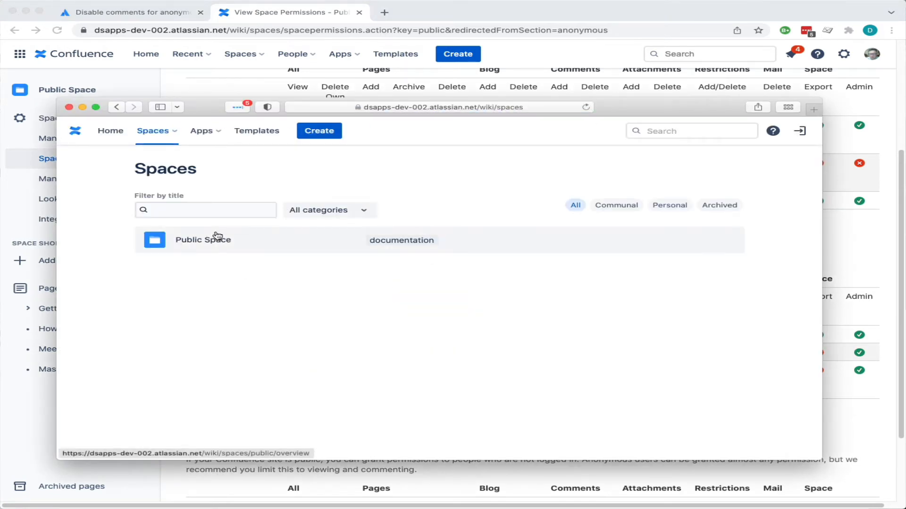
- As a logged-out visitor, enter Public Space and read its How-to article
click(202, 239)
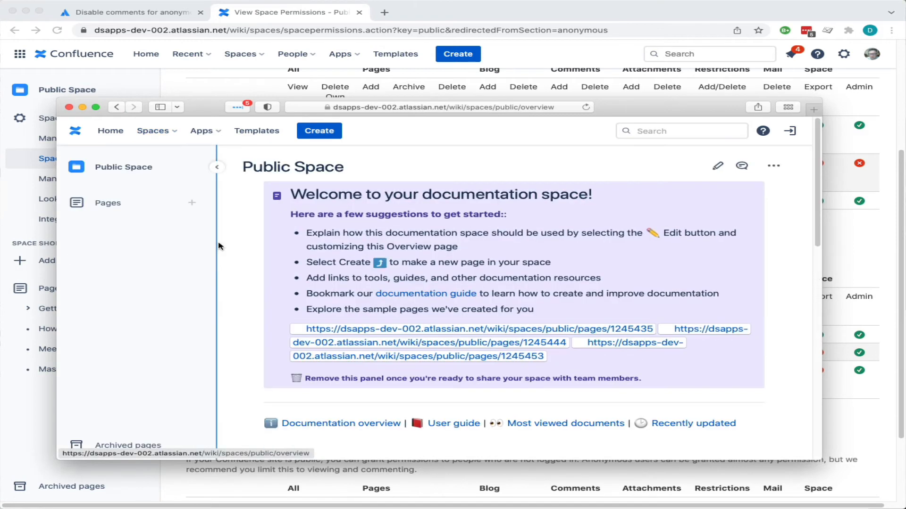
mouse_move(717, 165)
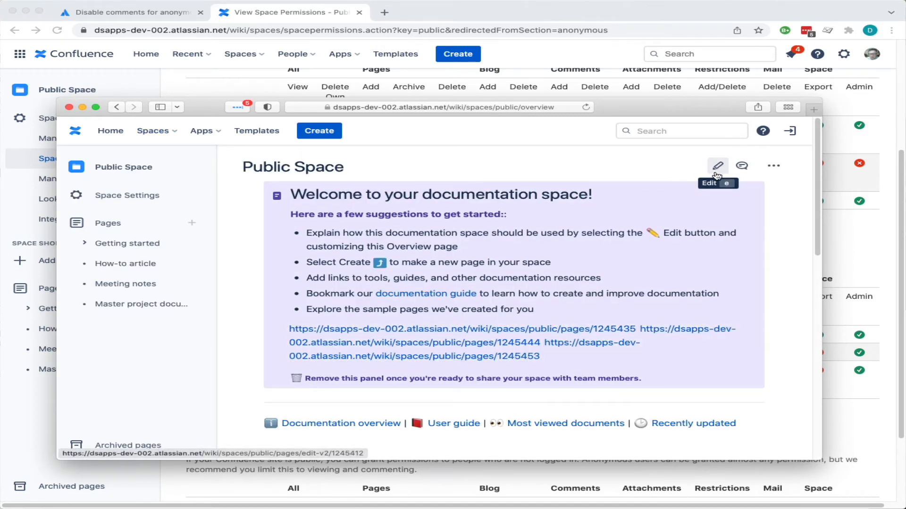
scroll(down, 3)
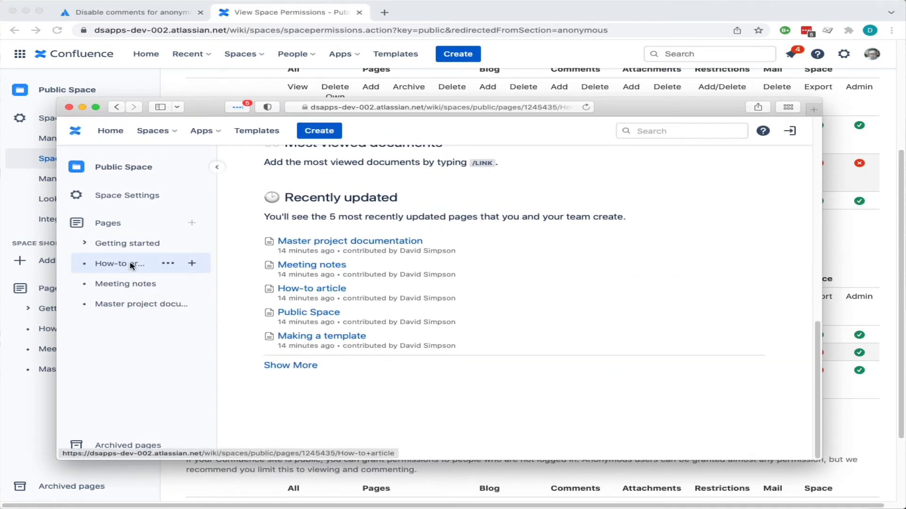
click(113, 263)
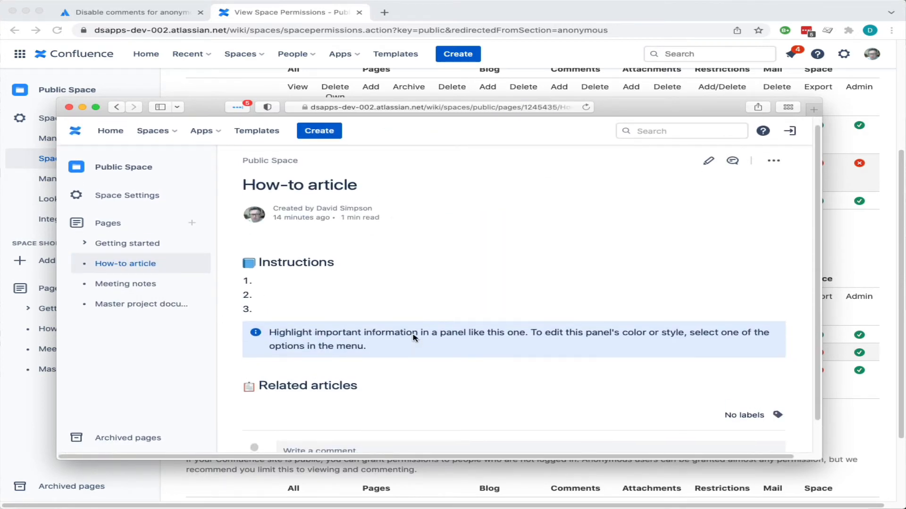
click(315, 450)
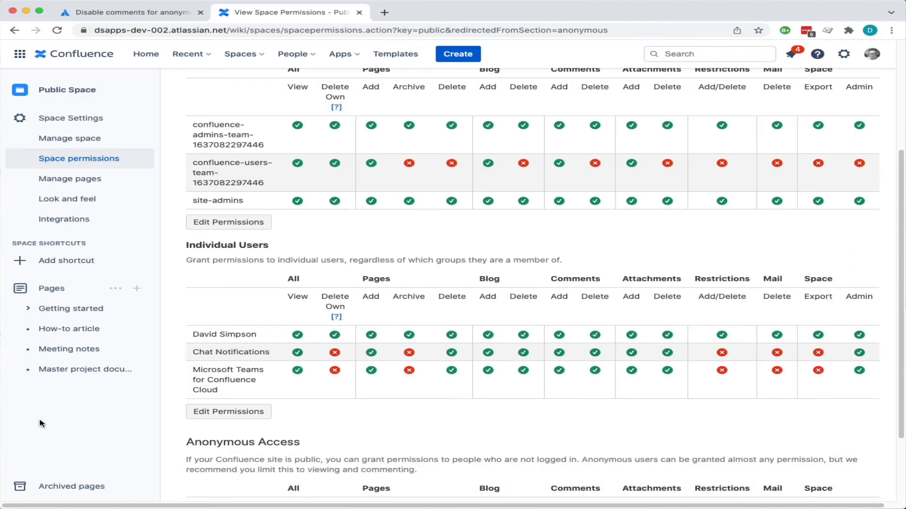
- Reduce Public Space anonymous permissions to View only, deselecting all others
scroll(down, 3)
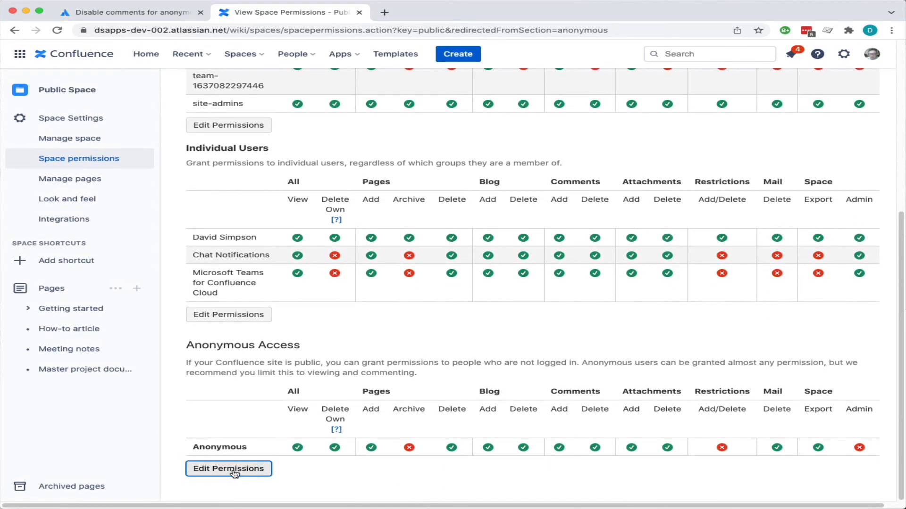
click(229, 469)
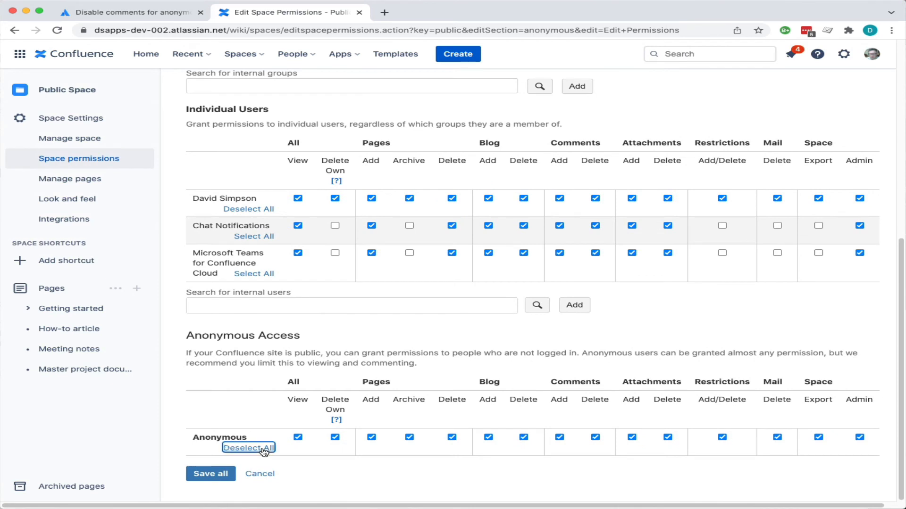
click(248, 447)
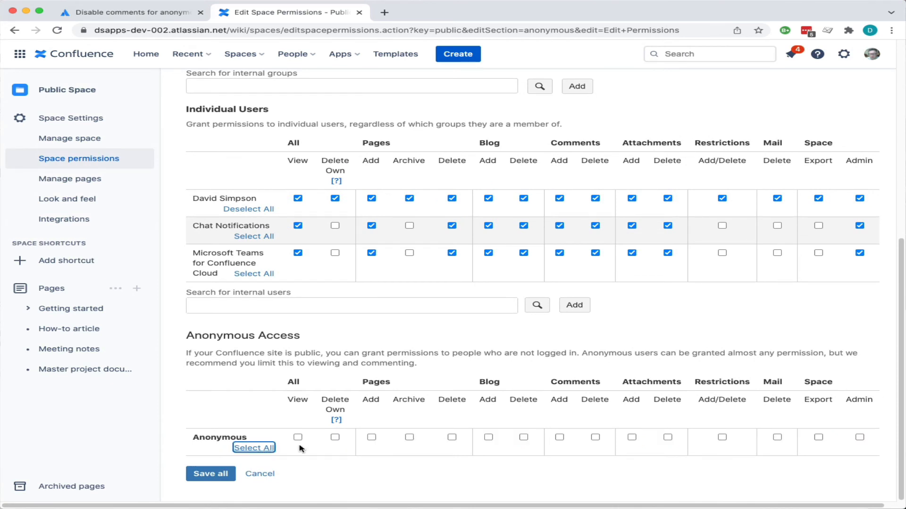
click(297, 438)
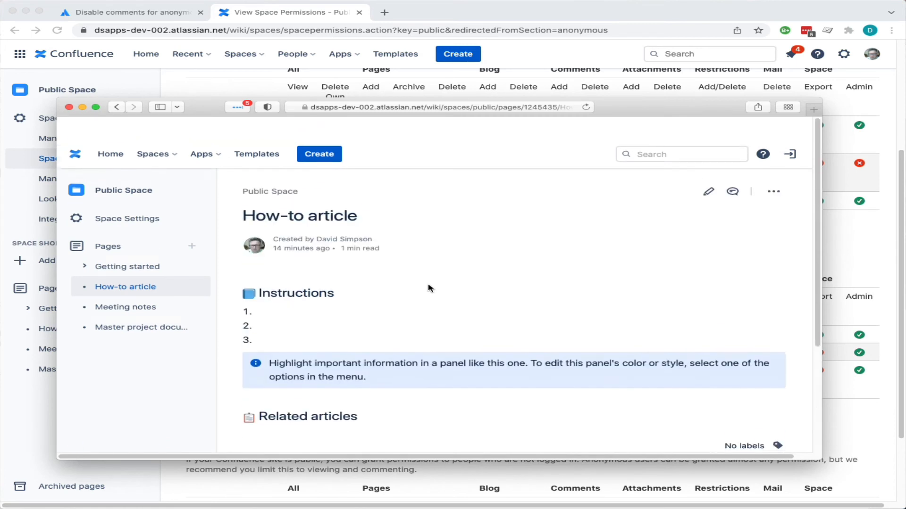
mouse_move(708, 167)
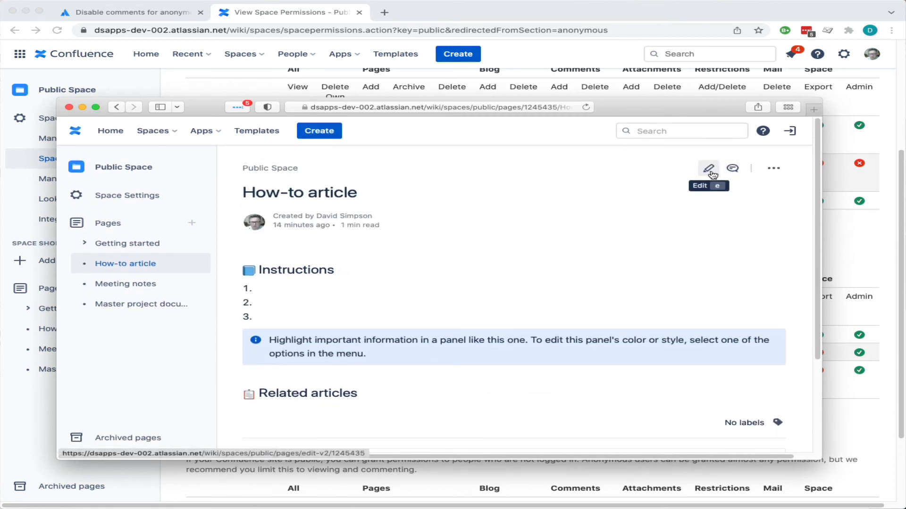
mouse_move(570, 207)
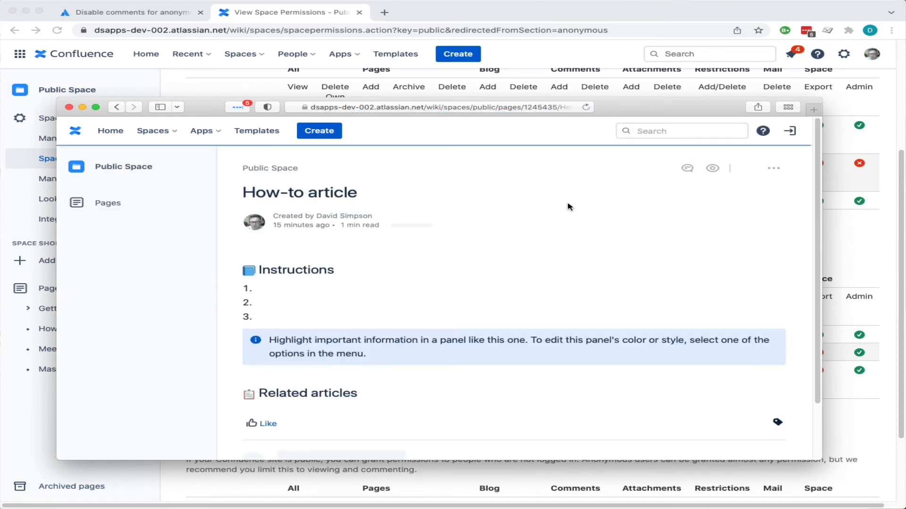
- Reload the How-to article in the logged-out window to confirm editing is gone
click(108, 203)
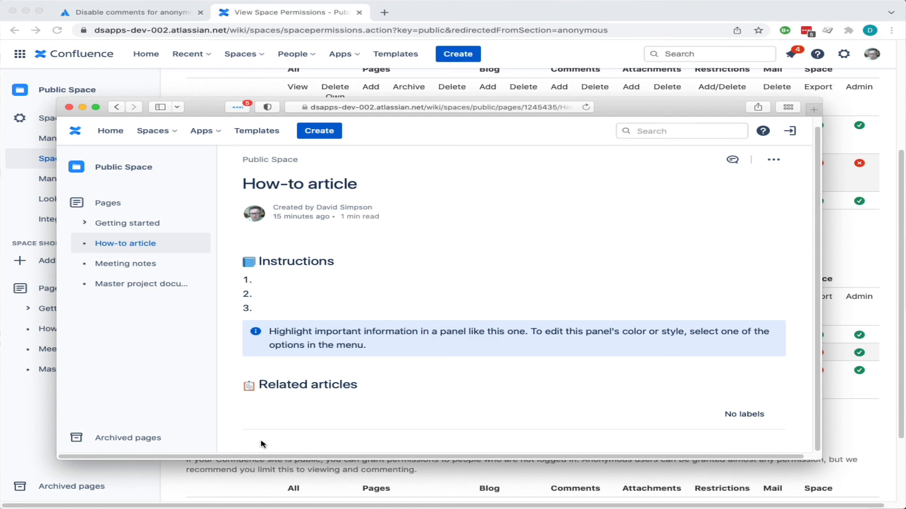
mouse_move(497, 147)
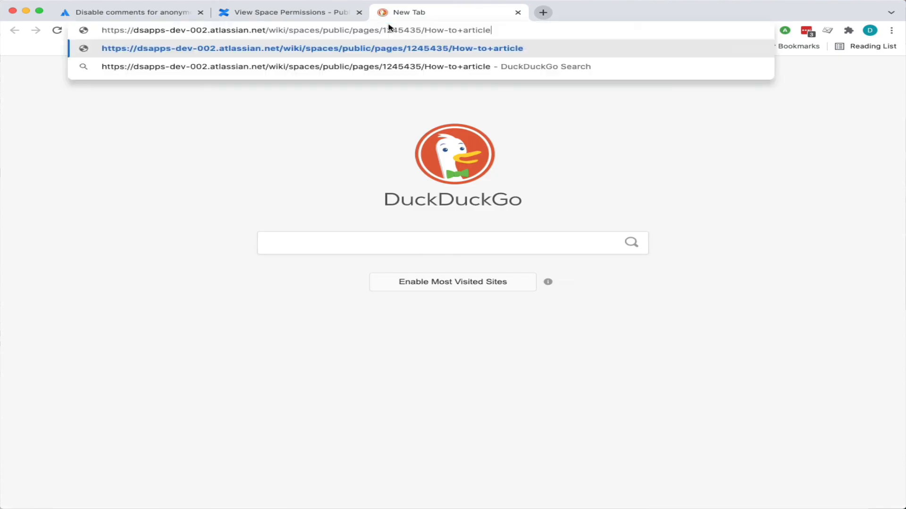
- Load the How-to article URL in a new tab of the signed-in browser
key(Enter)
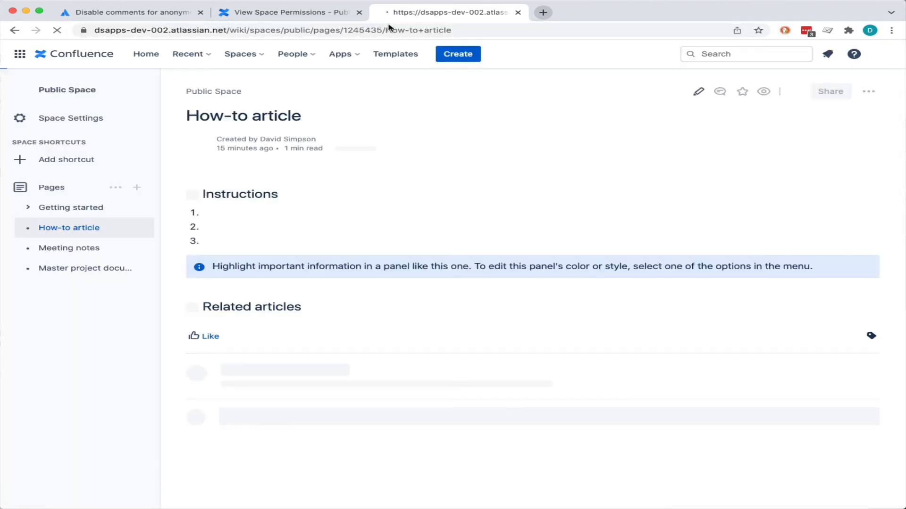